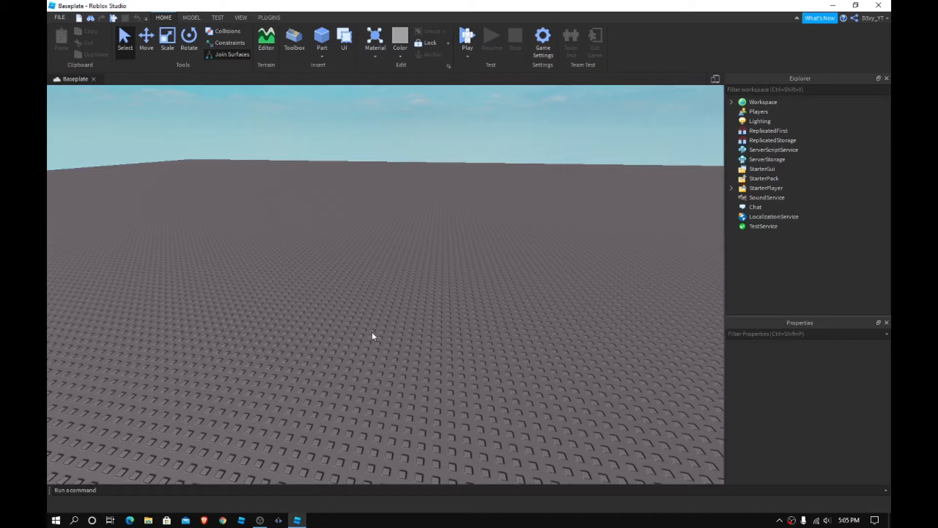
mouse_move(581, 221)
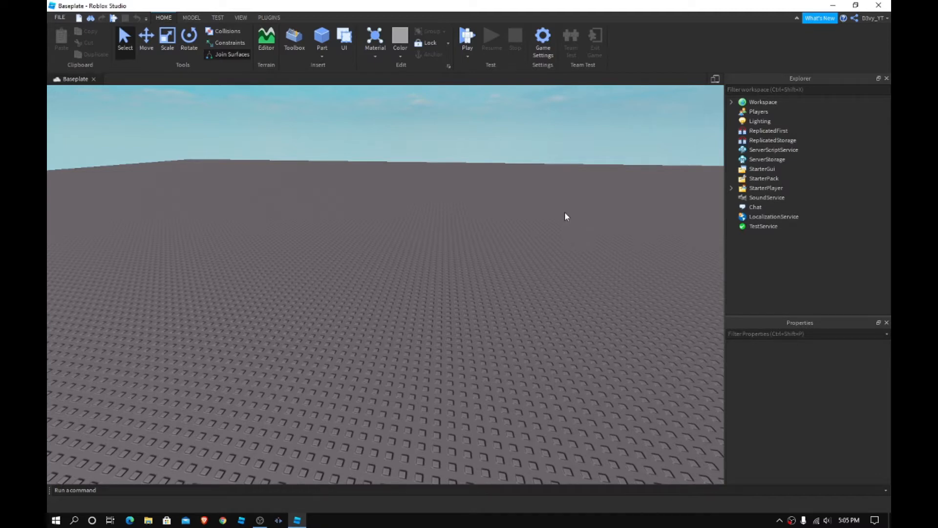
mouse_move(206, 133)
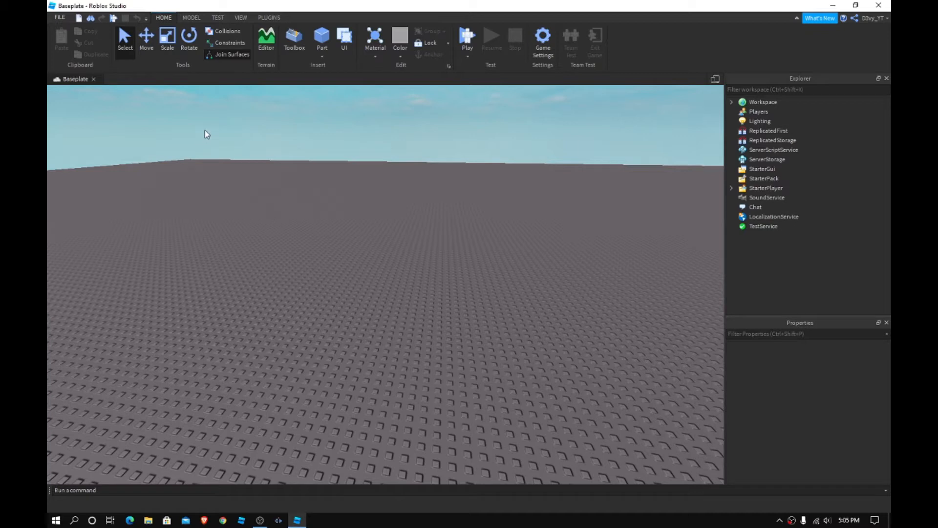
mouse_move(345, 270)
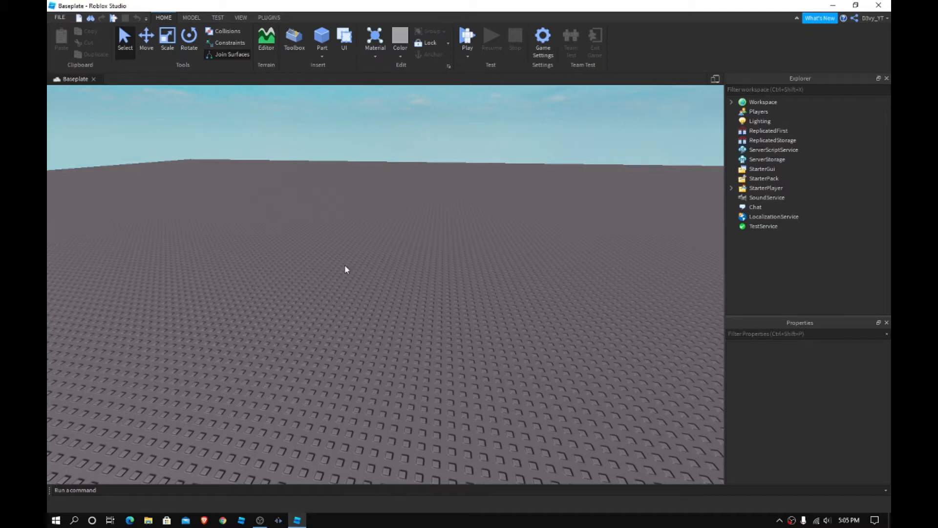
mouse_move(785, 189)
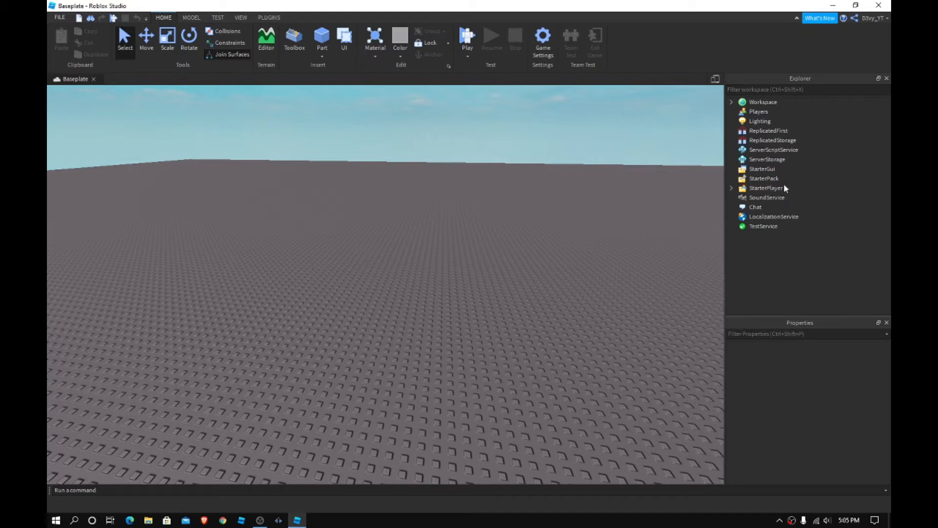
Insert a ScreenGui under StarterGui and add a Frame inside it.
click(761, 169)
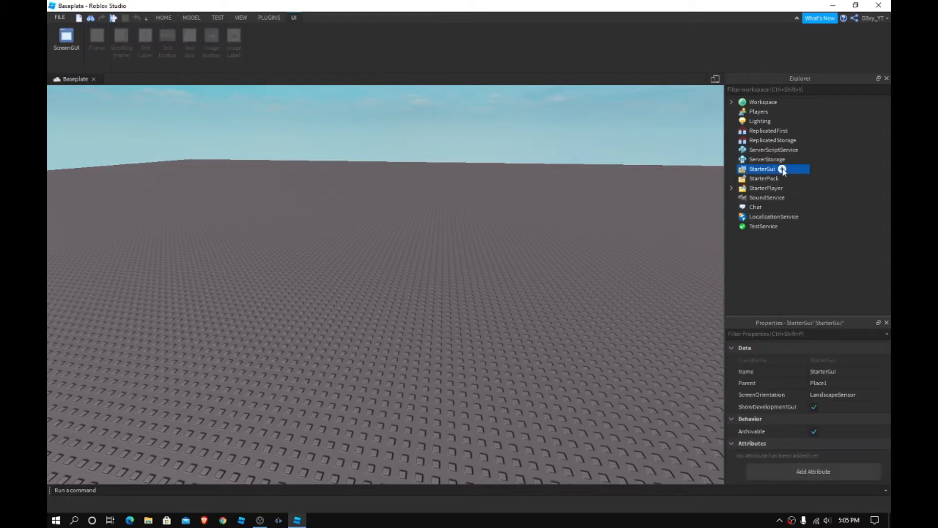
click(782, 169)
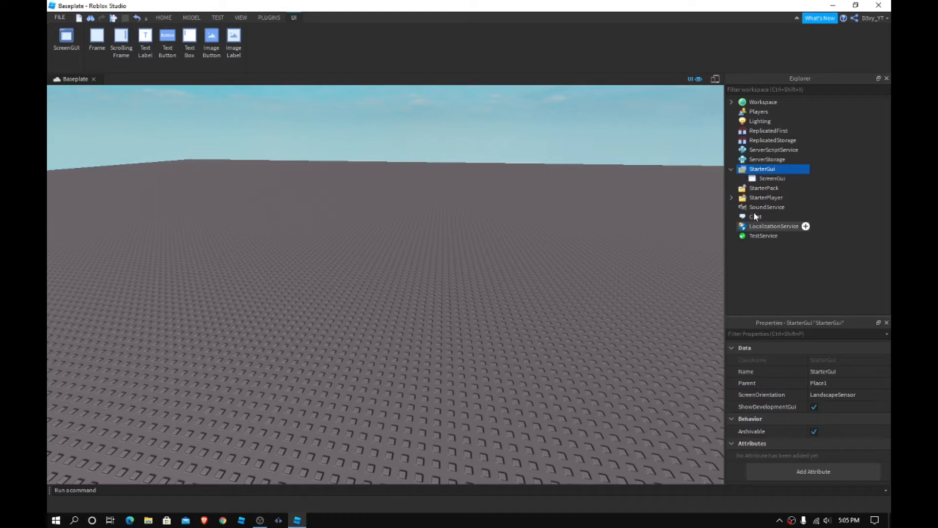
click(772, 177)
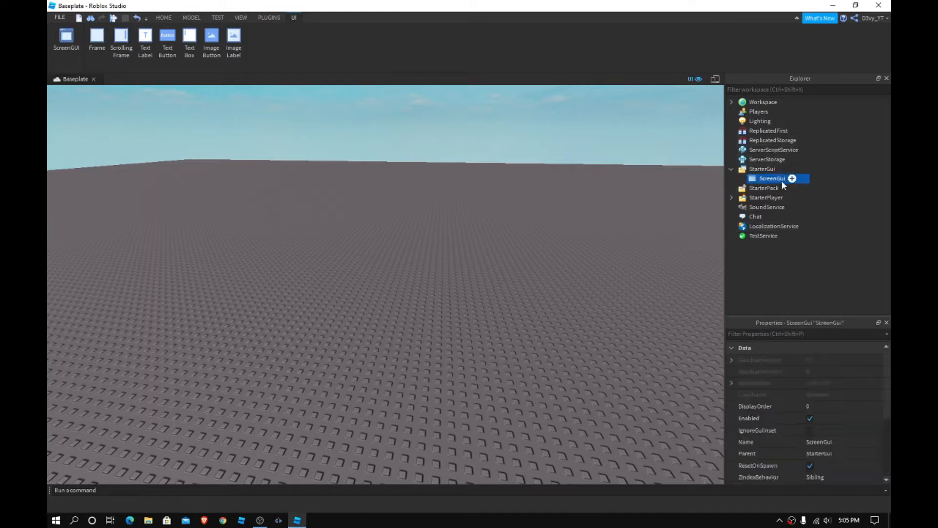
click(792, 178)
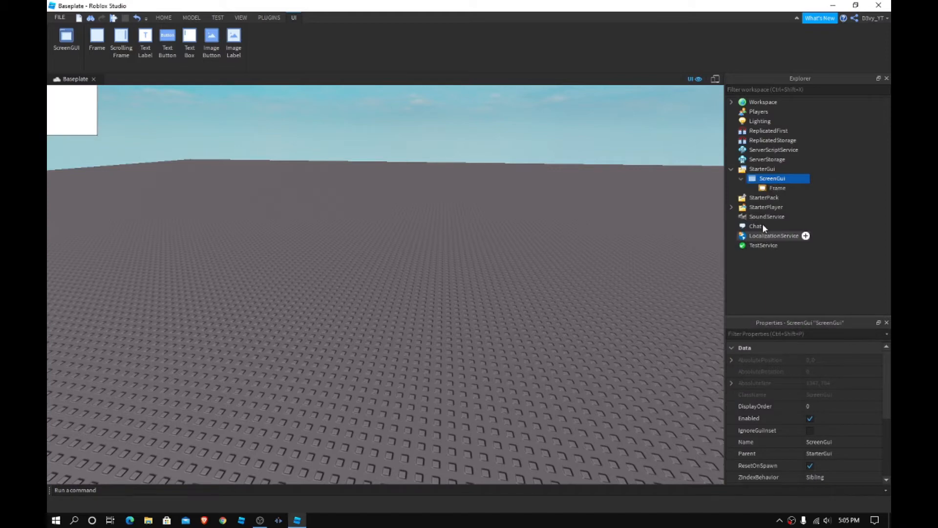
mouse_move(778, 188)
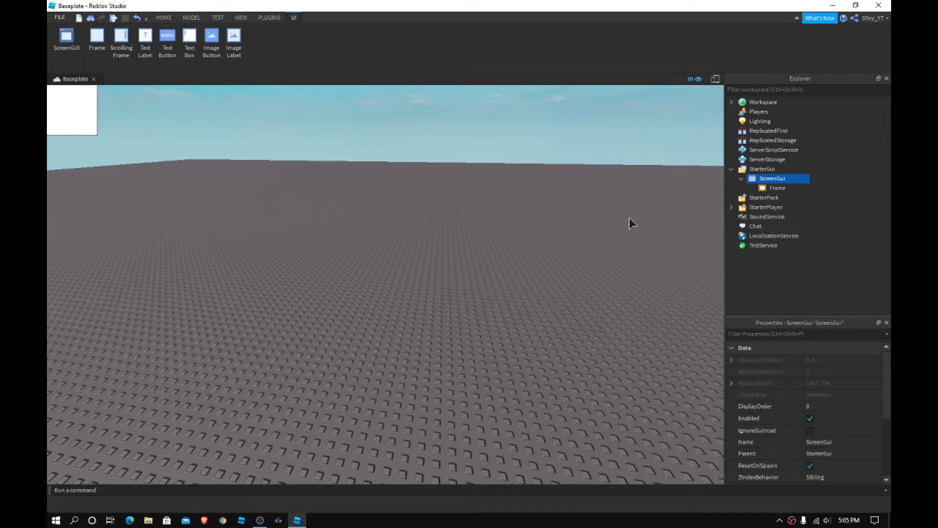
Select the Frame and set its Size to 1,0,1,0 so it fills the screen.
click(778, 188)
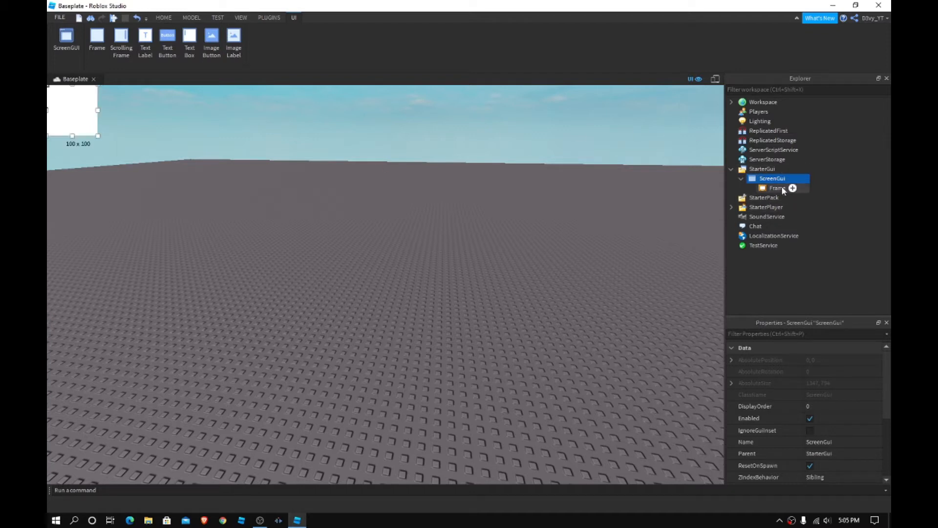
click(778, 188)
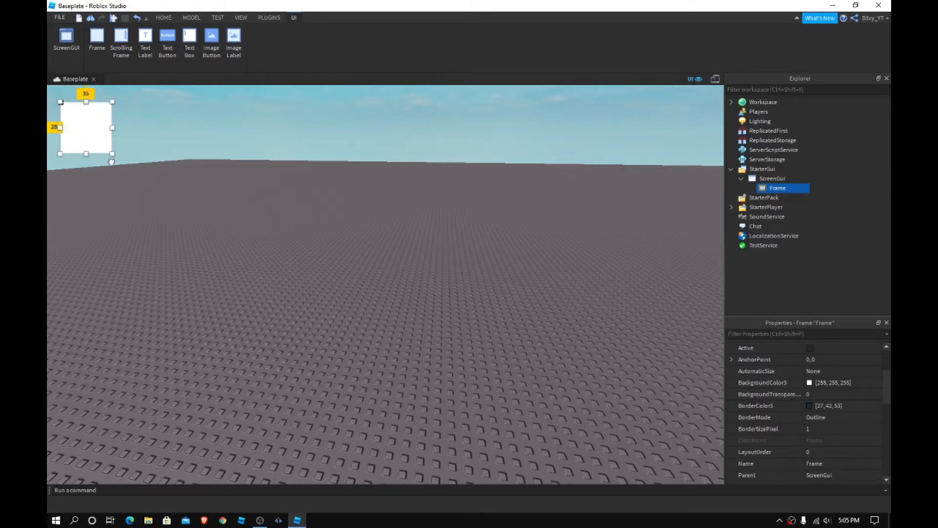
click(163, 17)
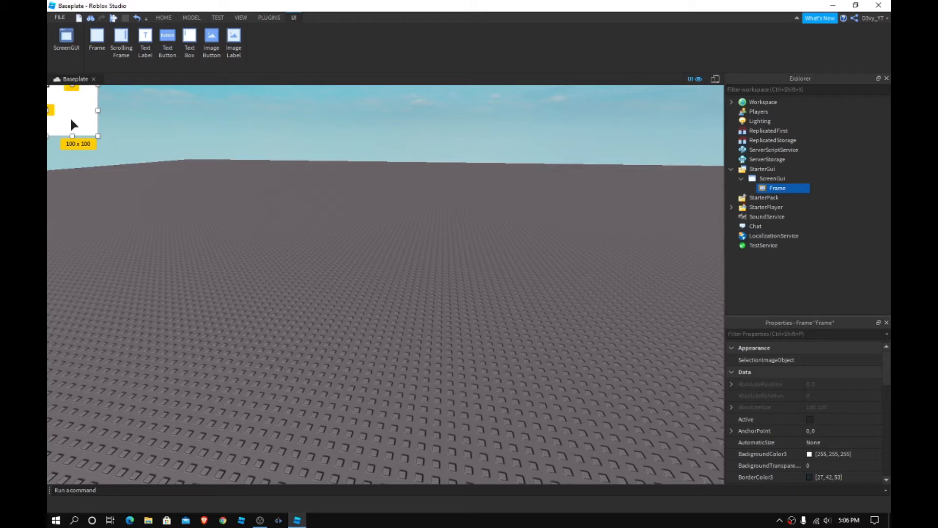
mouse_move(792, 336)
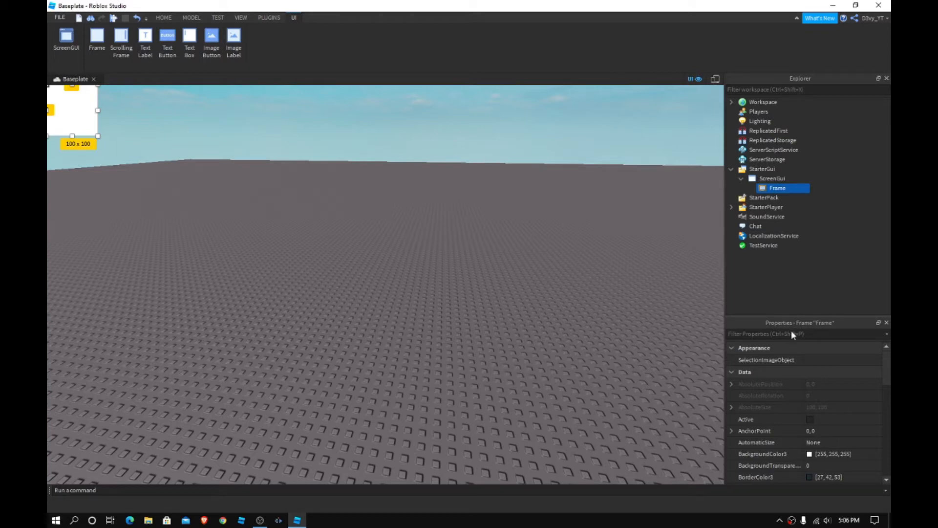
scroll(down, 3)
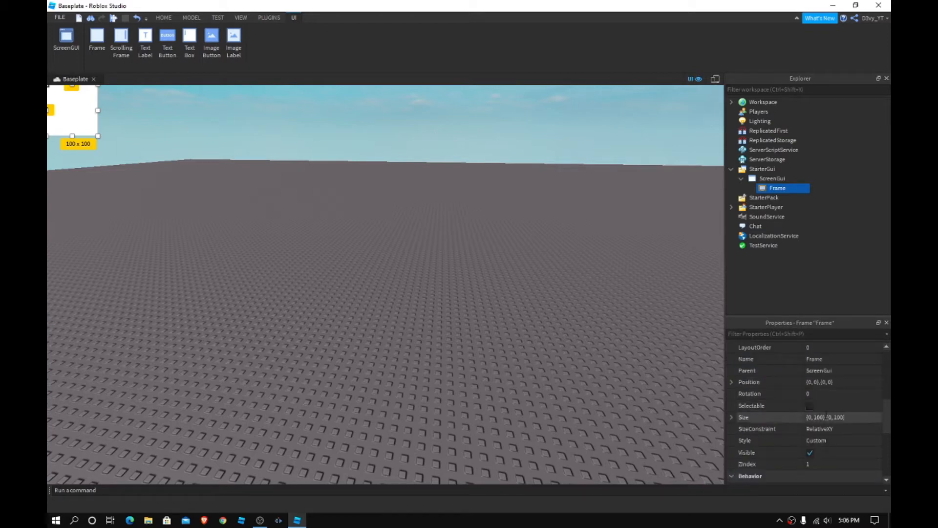
click(844, 417)
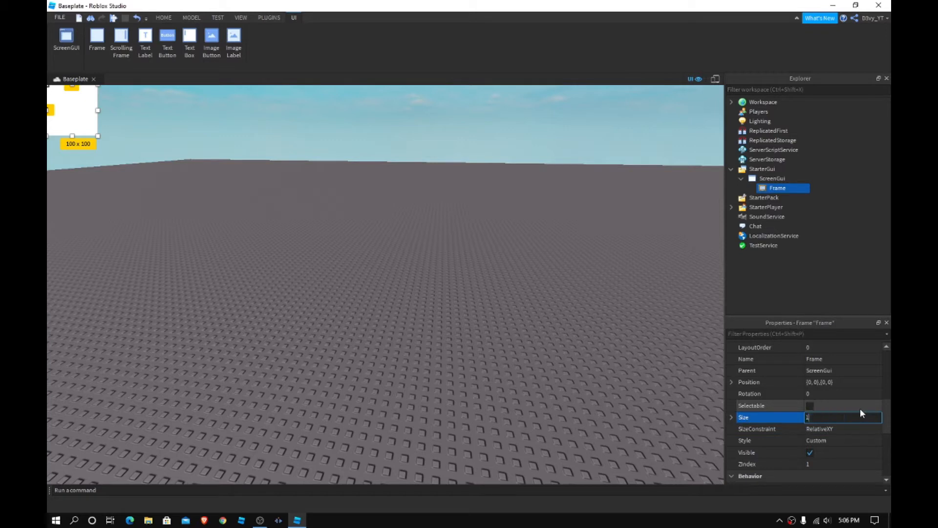
text(1,0,1,0)
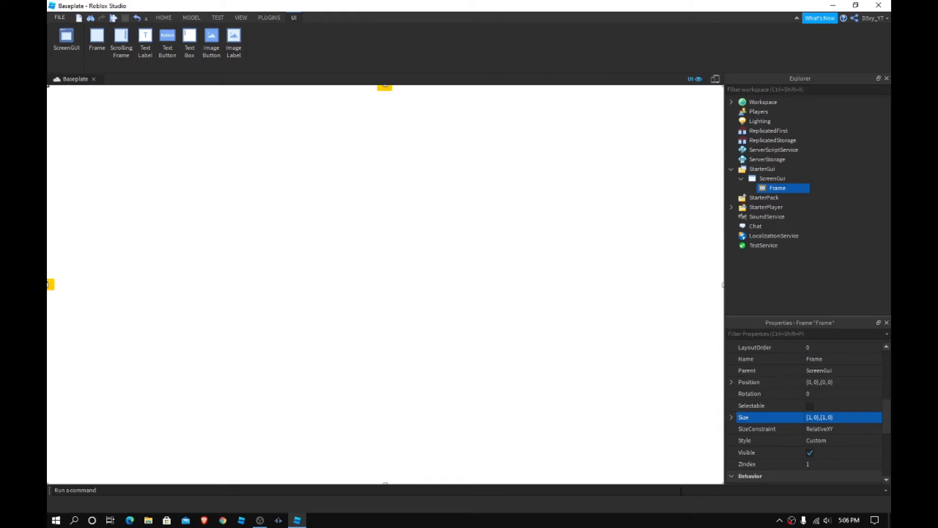
mouse_move(725, 488)
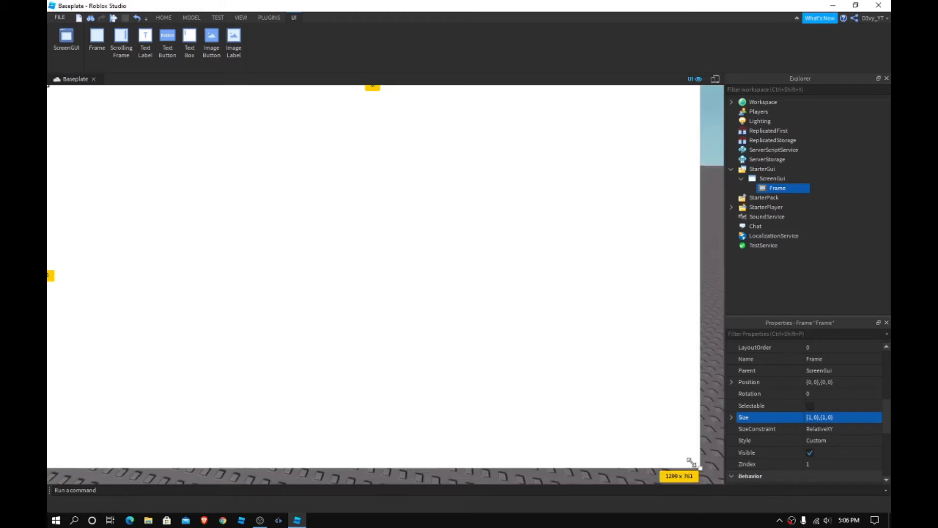
Try resizing the Frame with the handles, then restore Size to 1,0,1,0.
drag(691, 461, 603, 364)
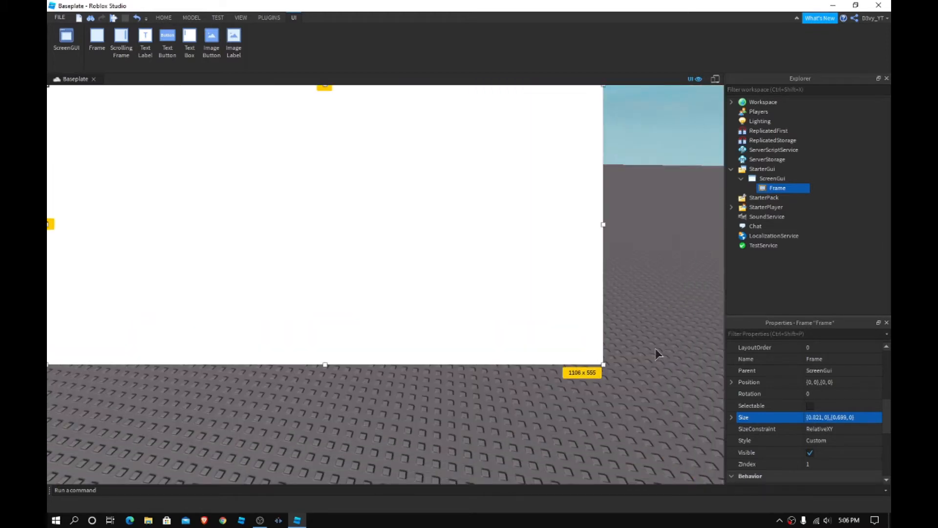
mouse_move(673, 93)
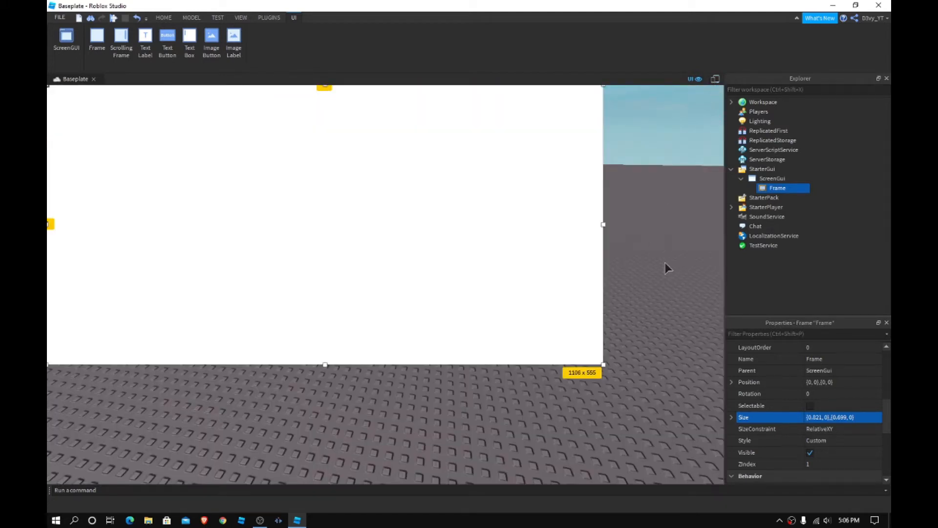
mouse_move(610, 372)
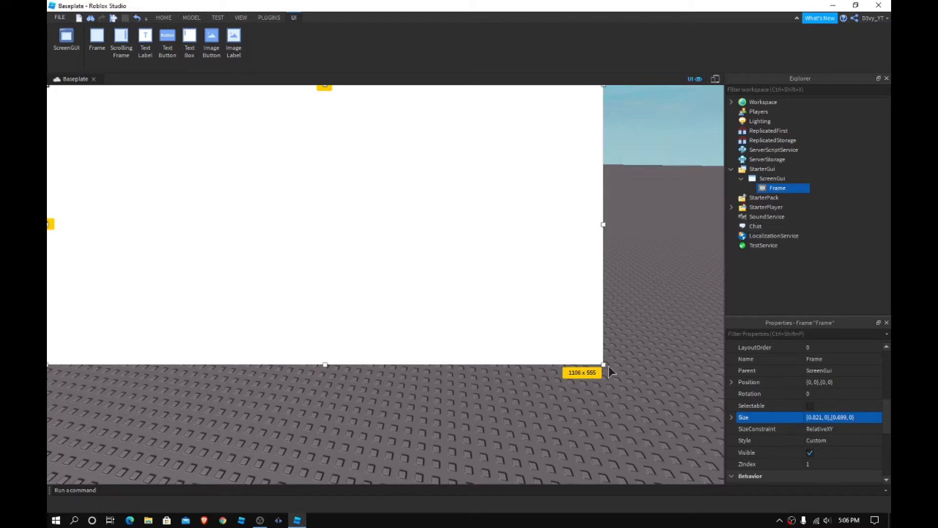
drag(603, 365, 659, 413)
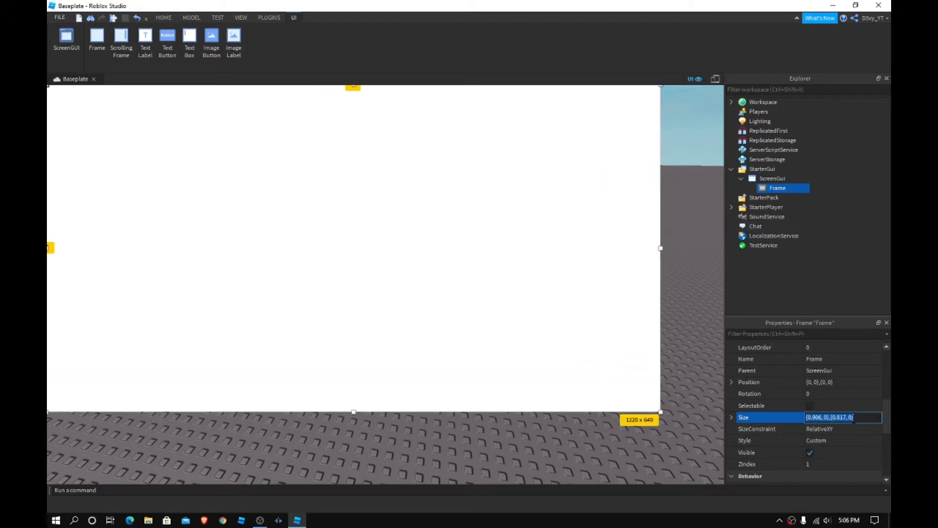
text(1,0,1,0)
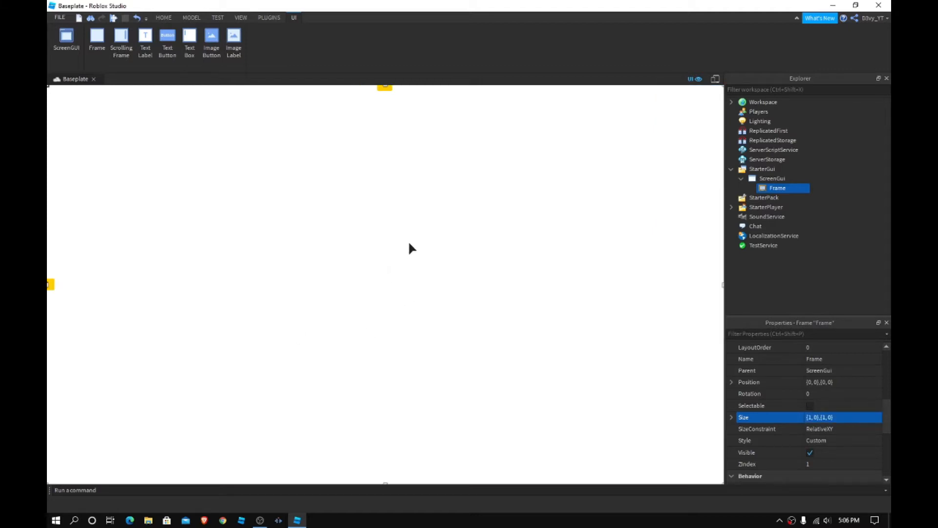
mouse_move(566, 239)
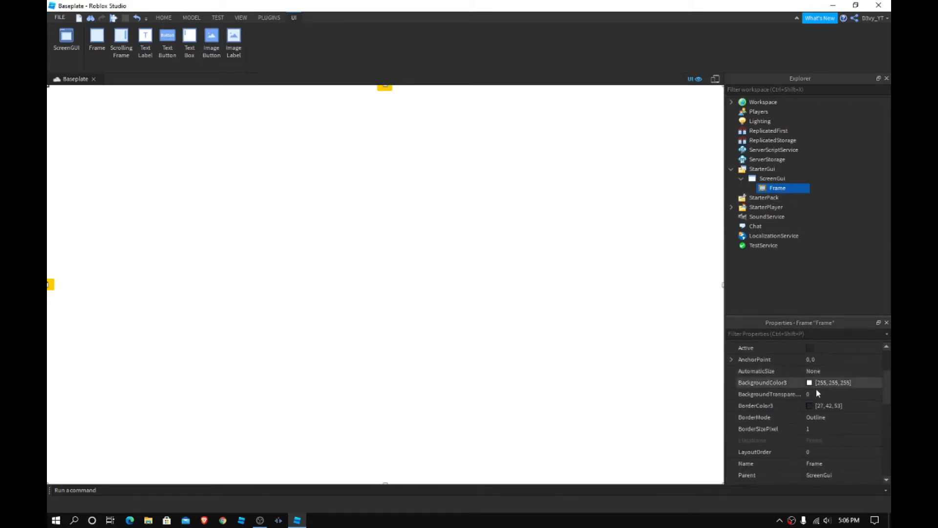
Expand StarterGui > ScreenGui > Frame to inspect the label object inside the Frame.
text(1)
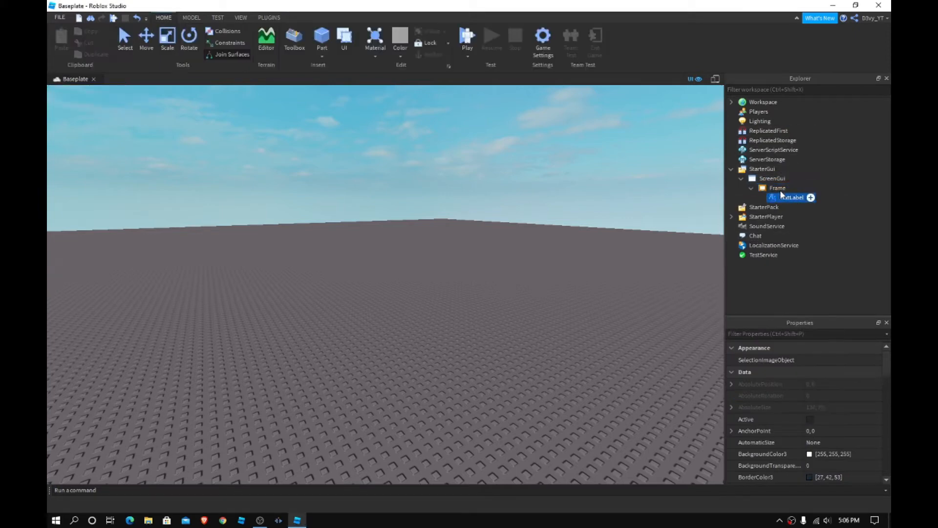
Insert a TextButton into the Frame at the left edge and enlarge it to about 282 by 89.
click(294, 16)
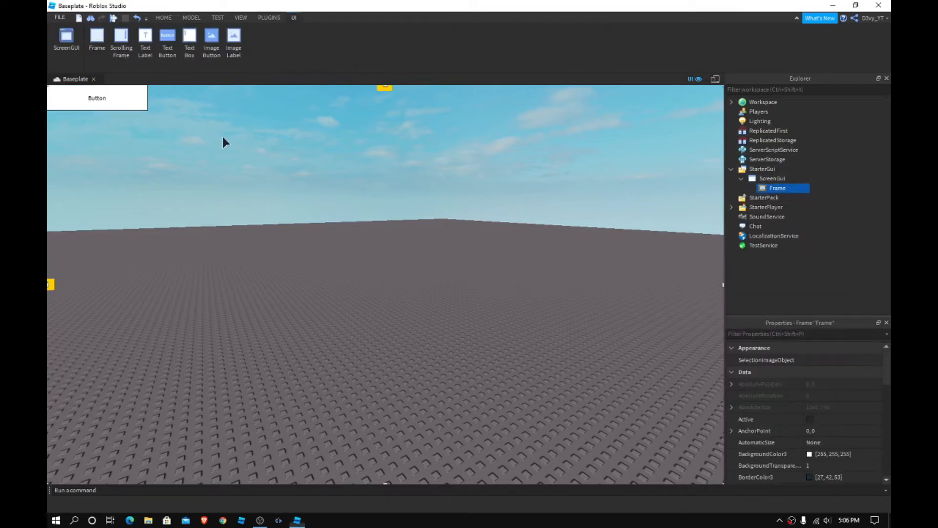
click(167, 42)
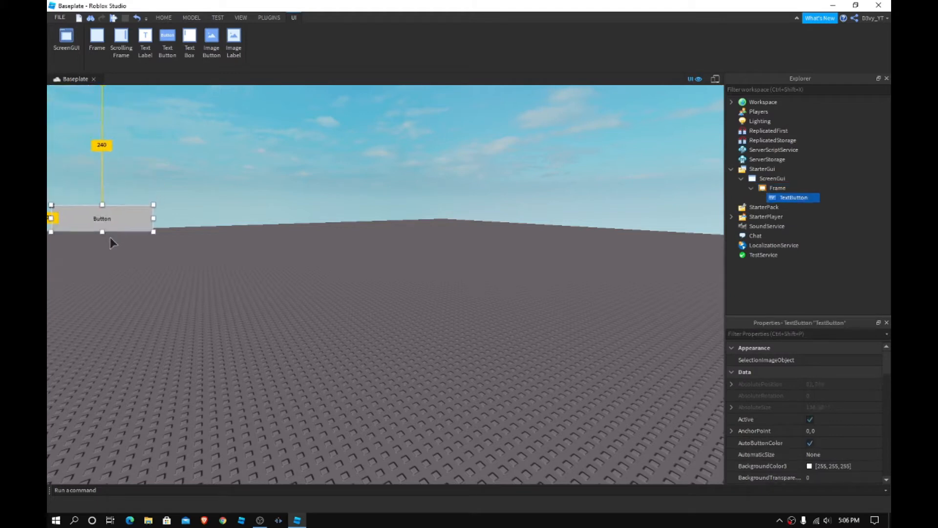
drag(101, 218, 97, 238)
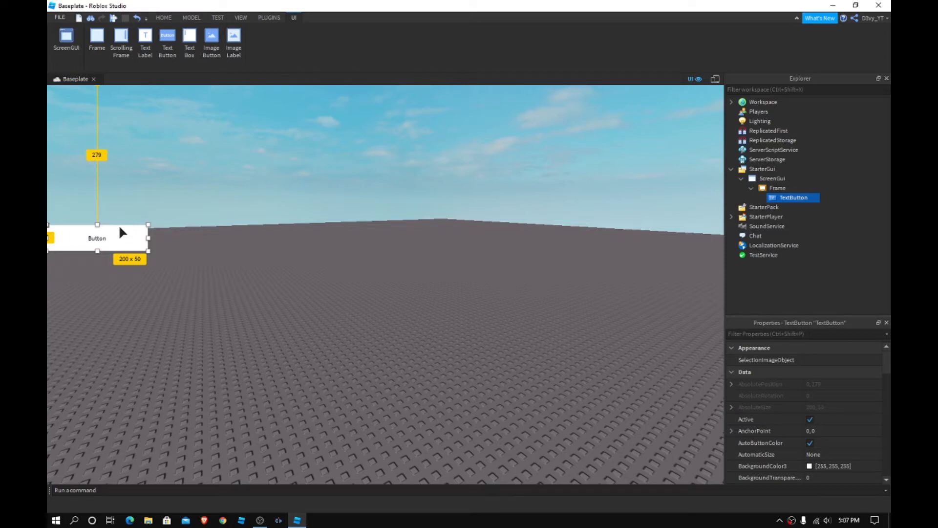
mouse_move(209, 239)
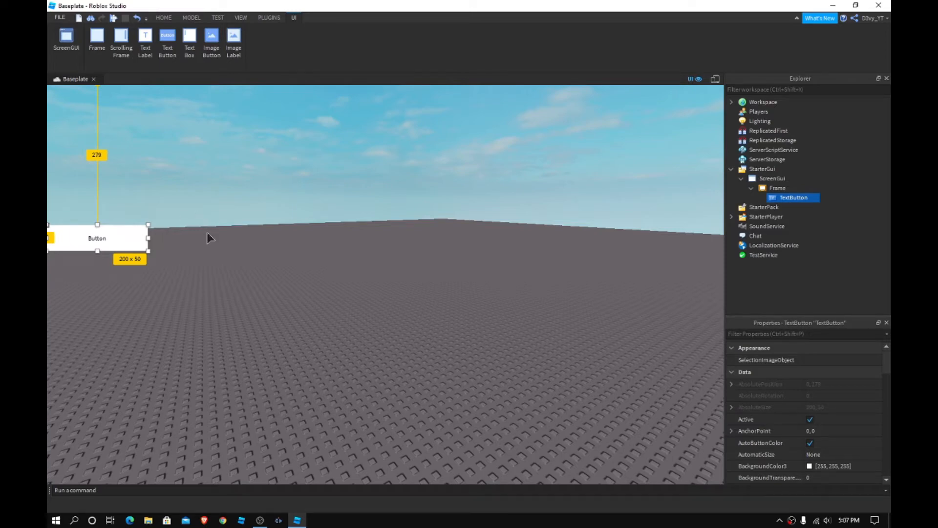
drag(147, 251, 189, 270)
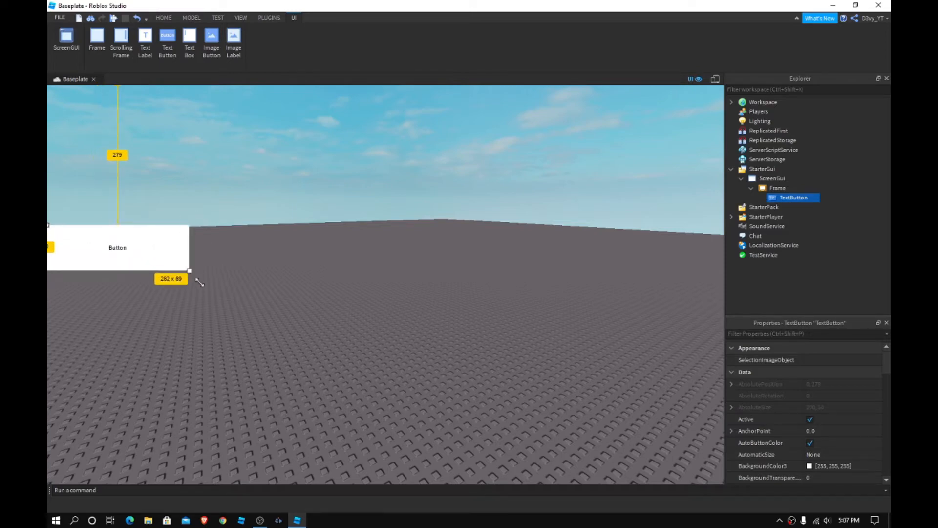
drag(188, 271, 180, 276)
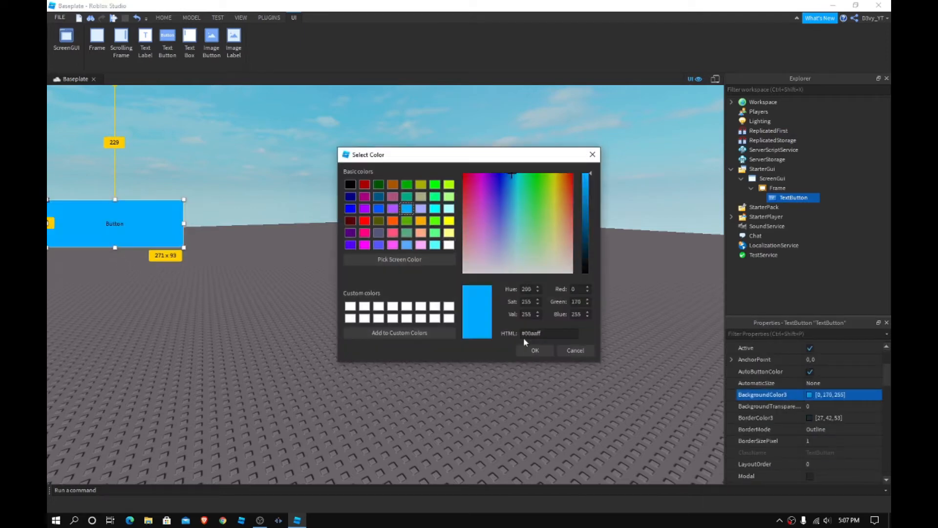
Give the button background colour 0,170,255, font SourceSansBold, text Run and text colour.
click(535, 350)
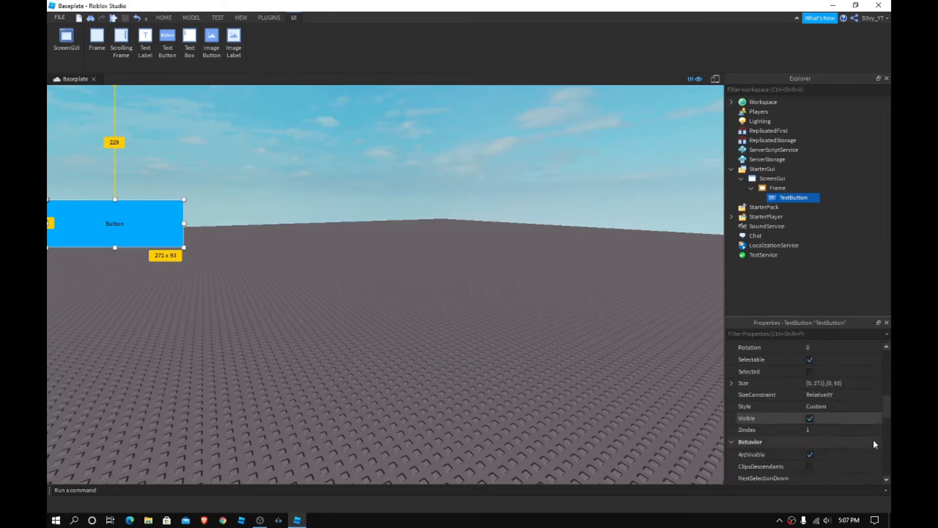
scroll(down, 3)
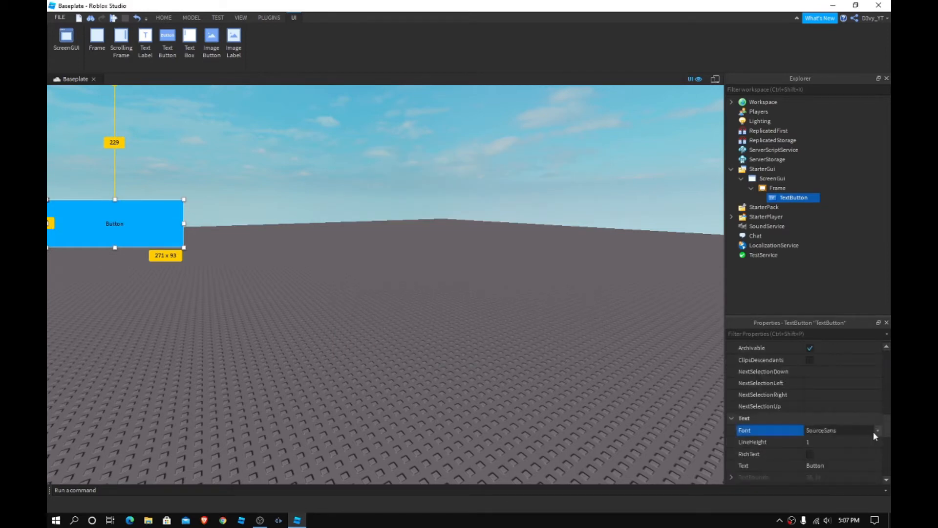
click(876, 430)
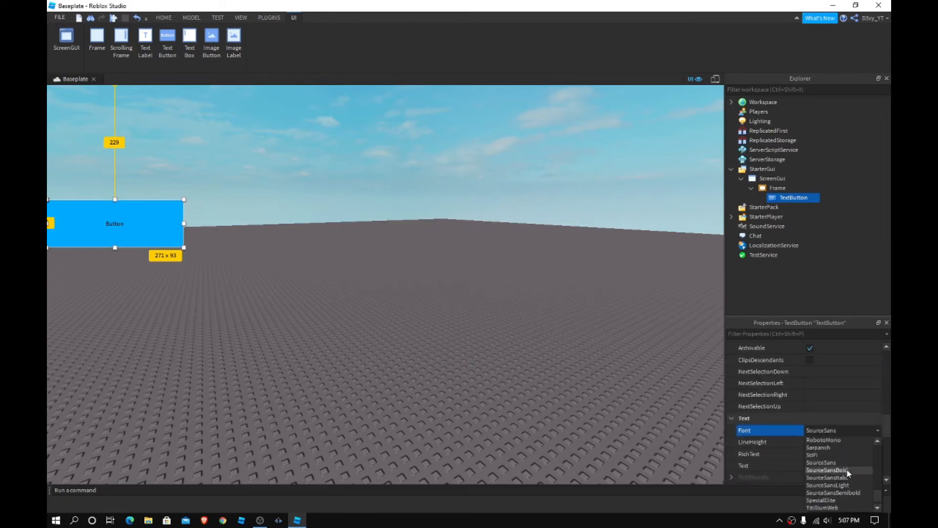
click(828, 471)
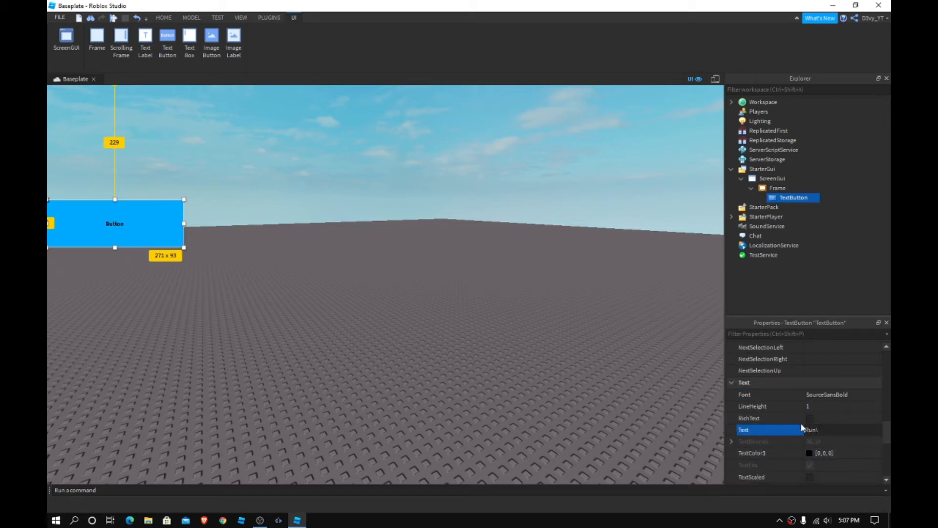
text(Run)
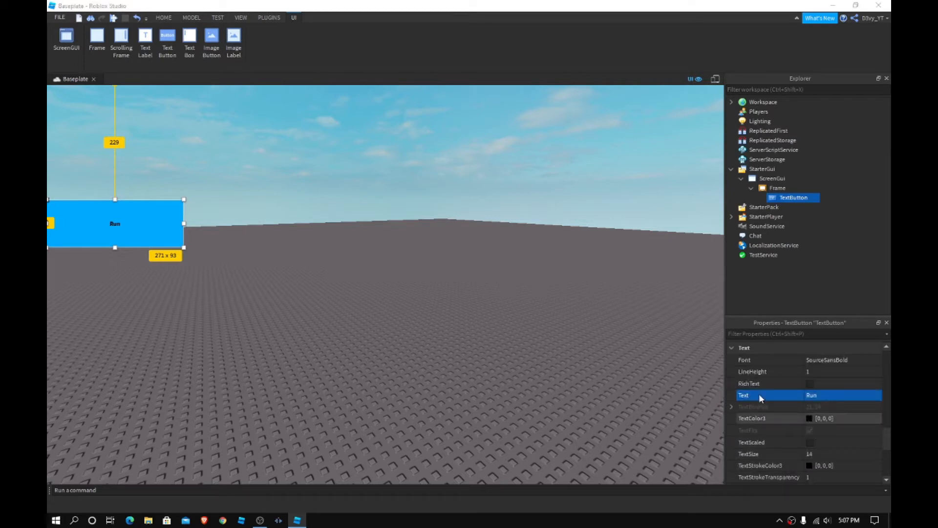
click(824, 419)
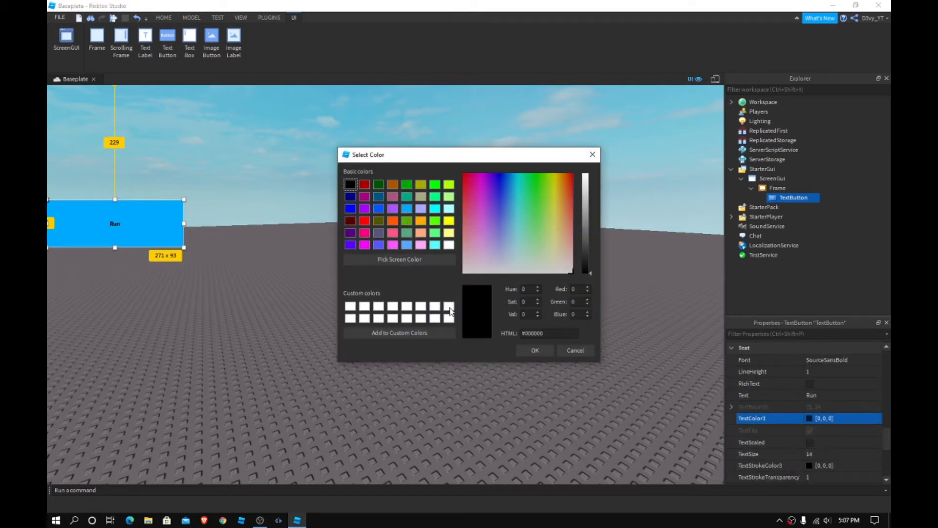
click(534, 350)
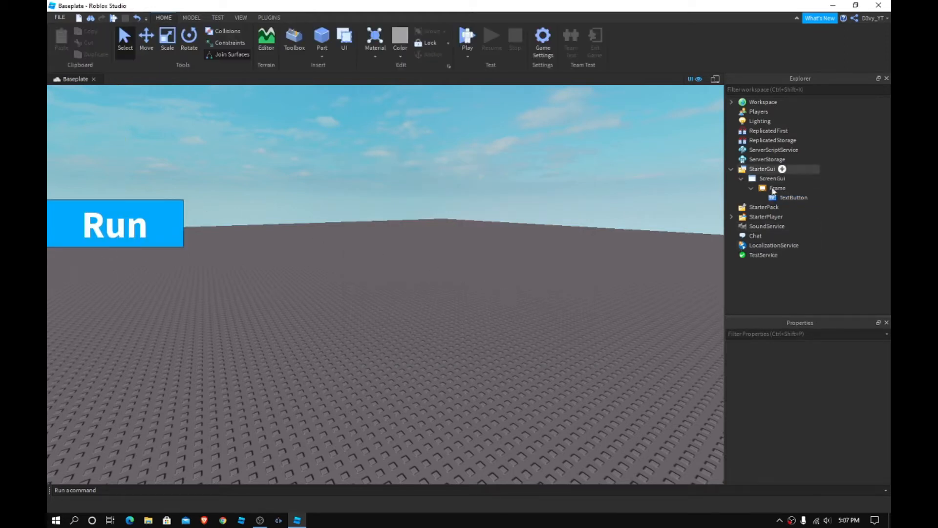
Rename the button Run and insert a new LocalScript inside it.
click(794, 198)
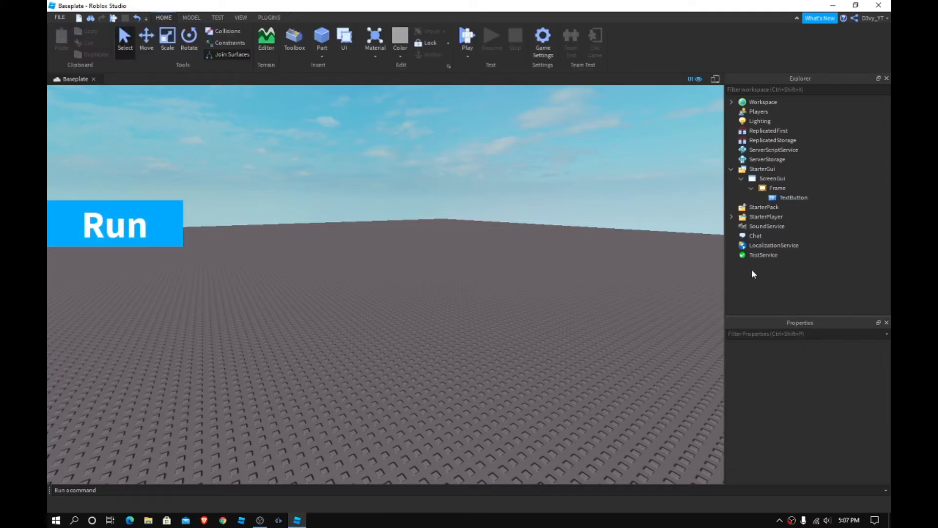
click(794, 198)
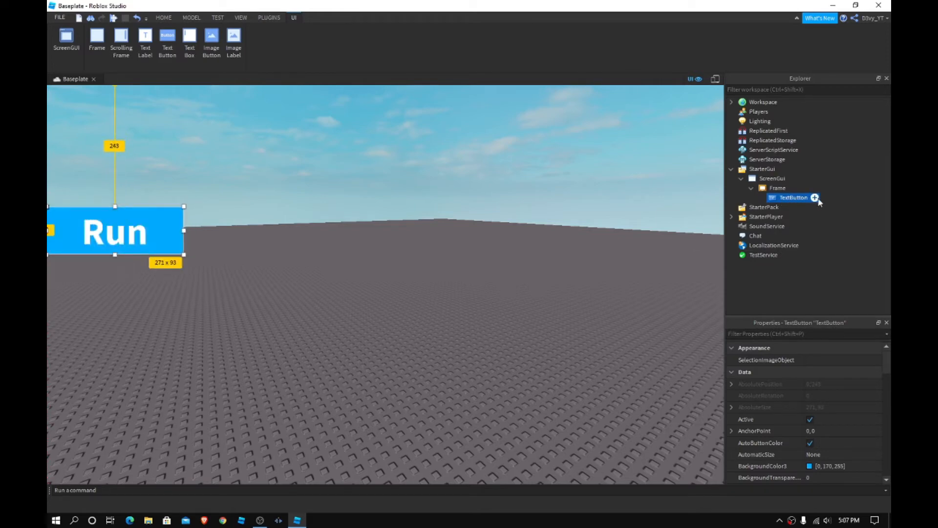
click(815, 196)
text(Run)
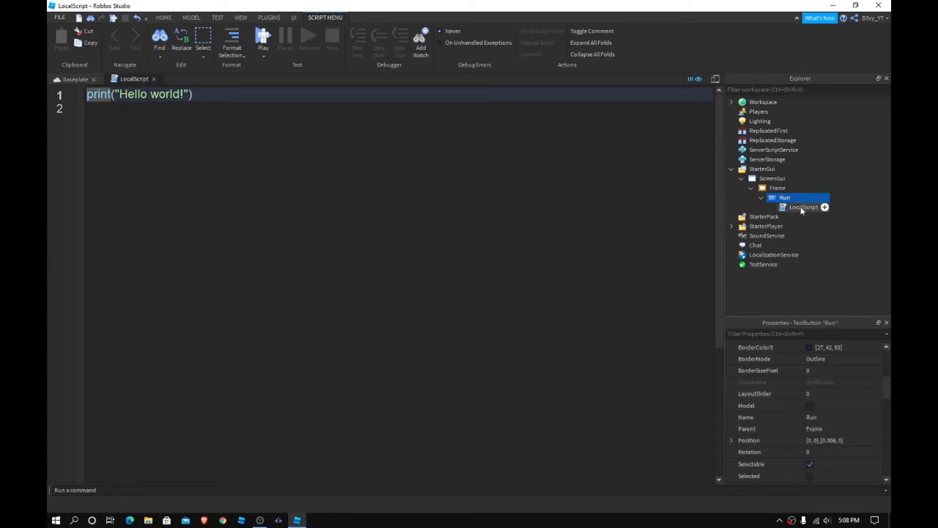
Write the script.Parent.MouseButton1Click connection with a Speed function in the Run LocalScript.
click(803, 207)
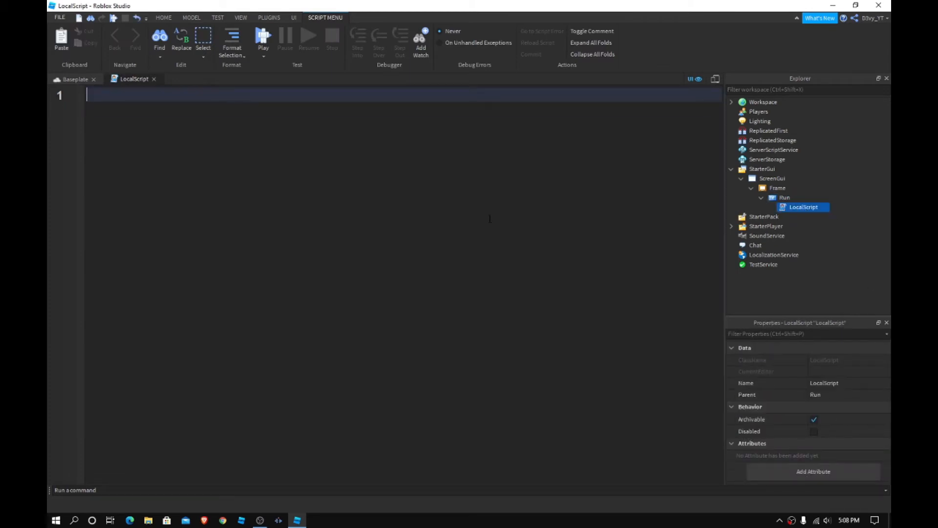
text(script.Pa)
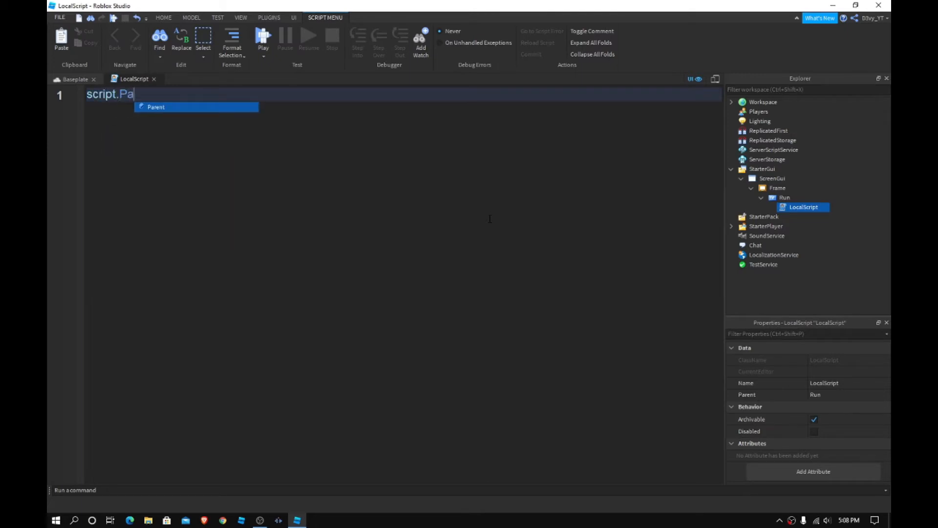
text(rent.MouseButton1Click:Connect(function)
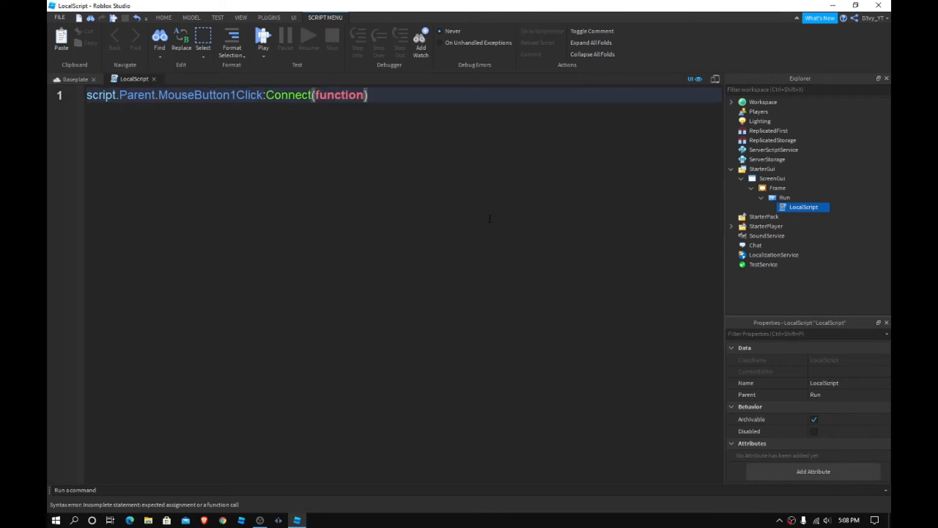
text(())
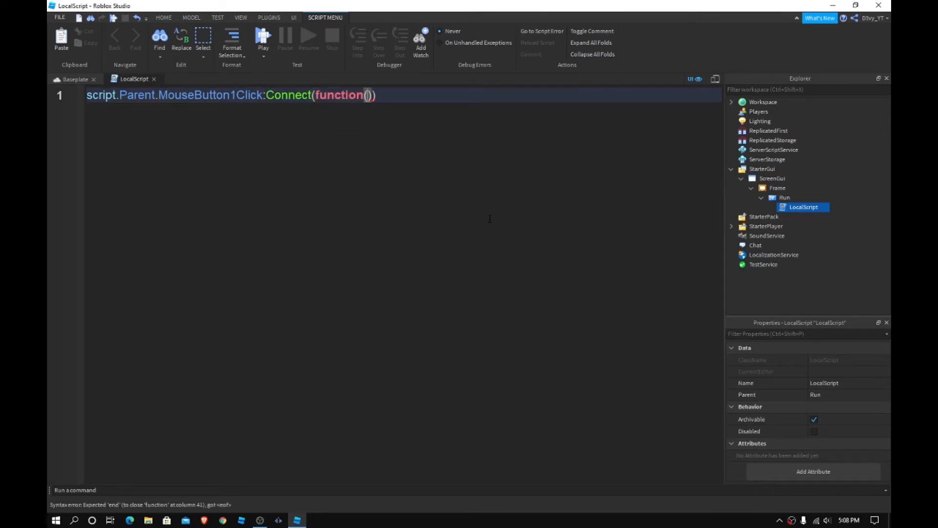
text(Speed)
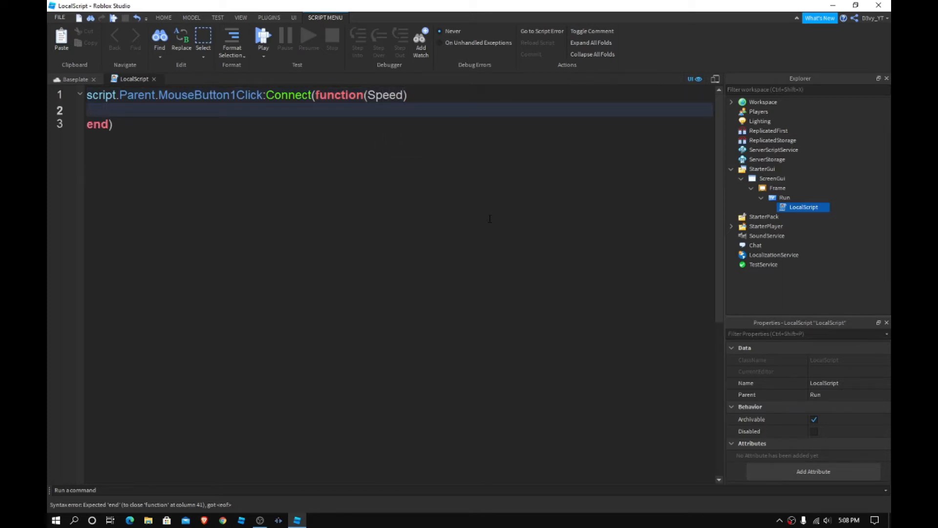
Set game.Players.LocalPlayer.Character.Humanoid.WalkSpeed = 22 inside the function and close the script.
text(game.P)
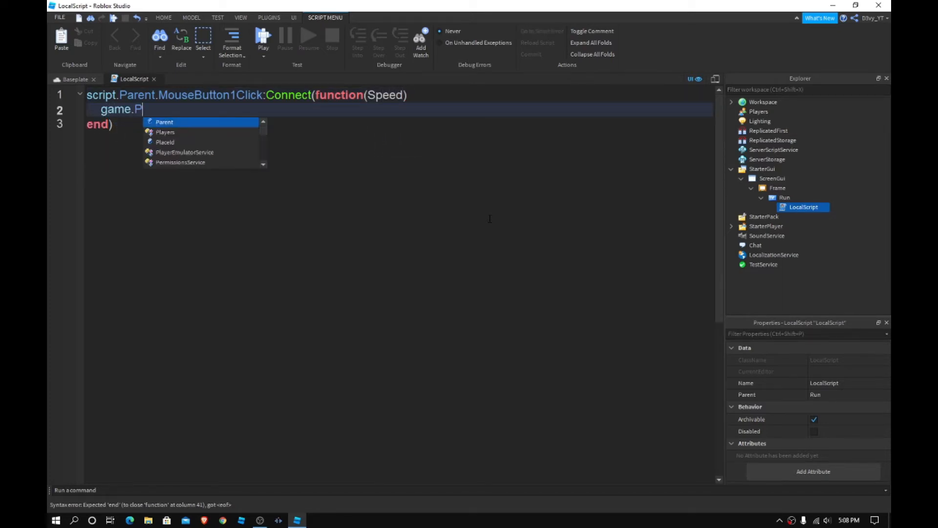
text(layers.Player)
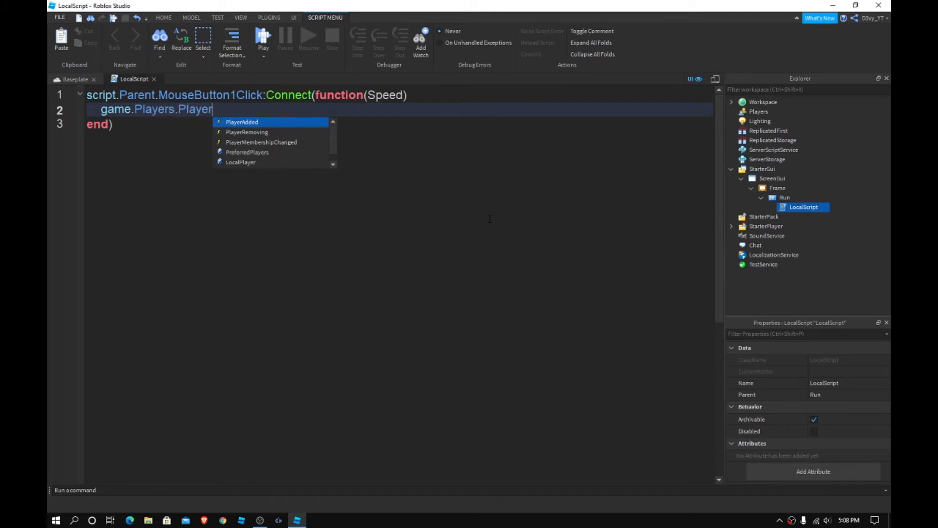
text(A)
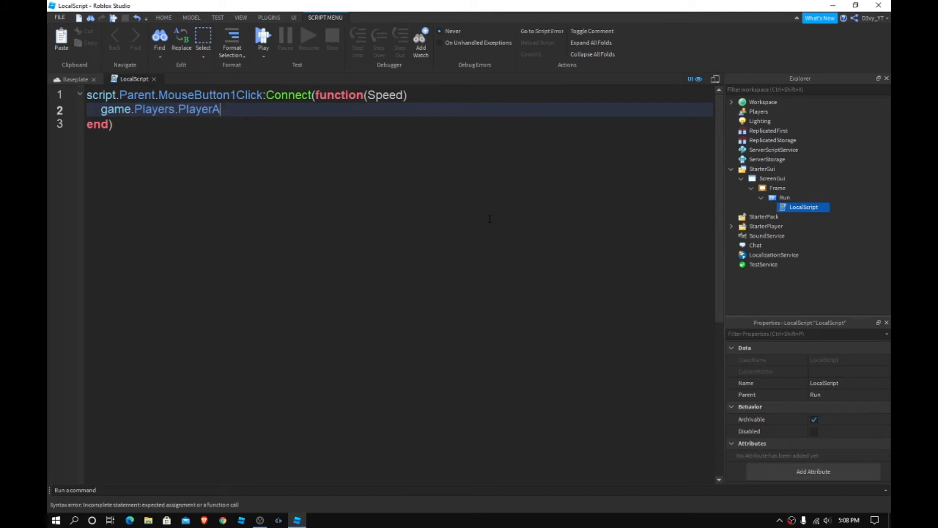
text(Local)
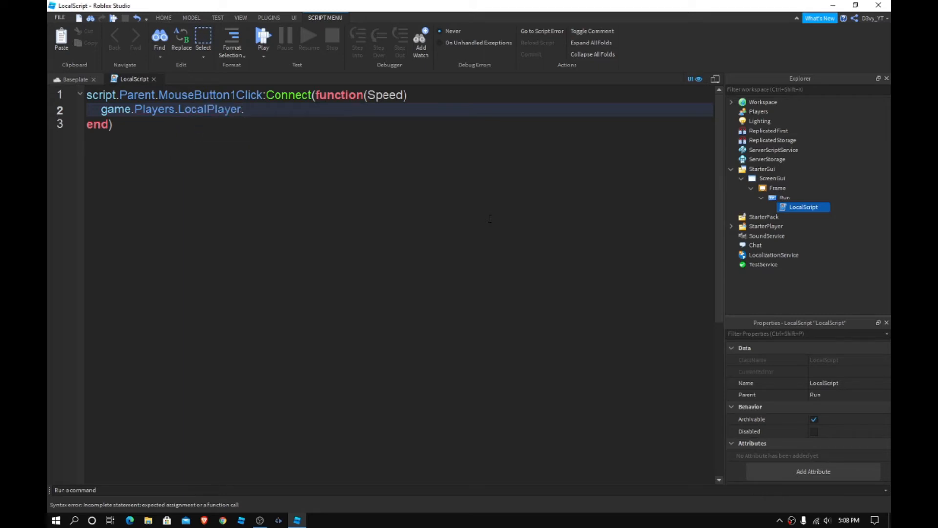
text(Charcate)
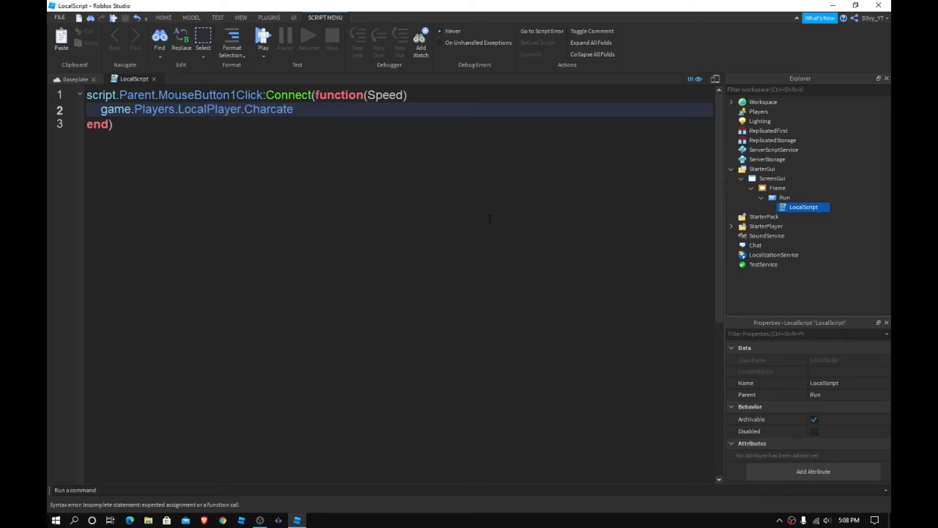
text(r)
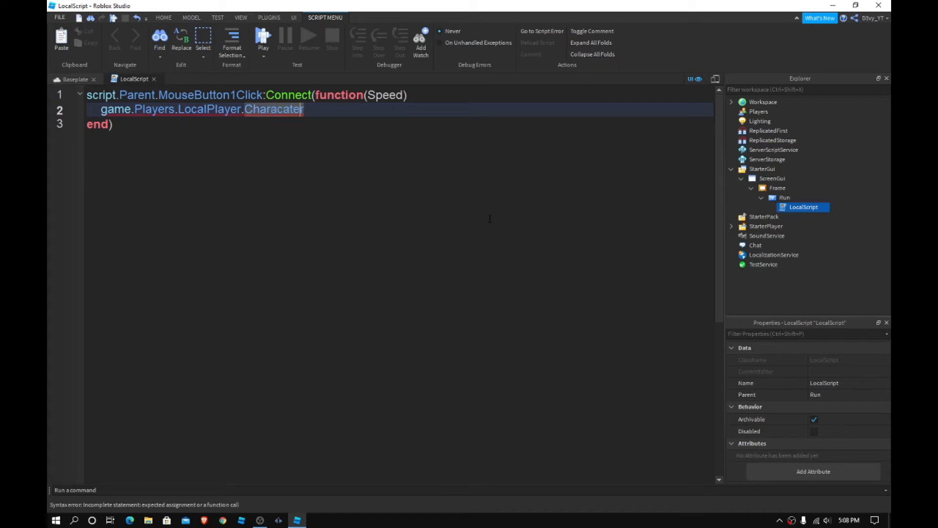
text(.Humanoid)
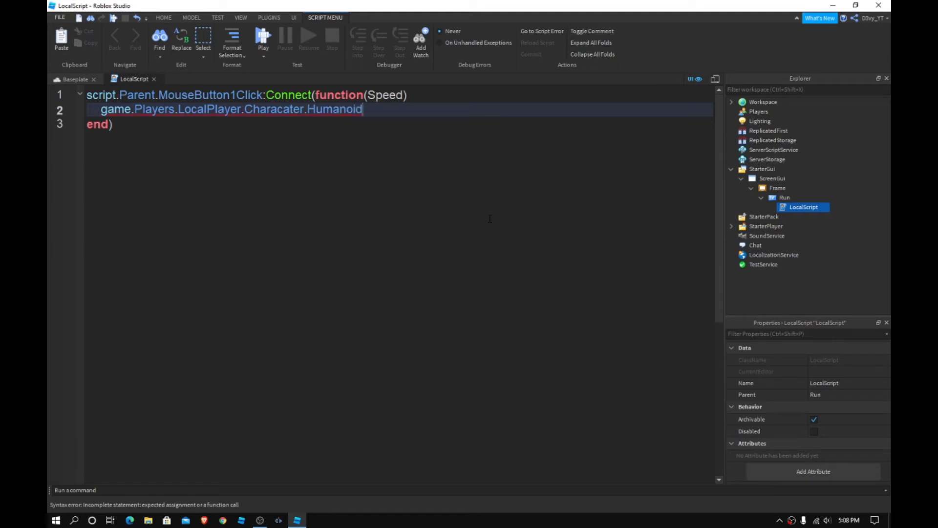
text(.Walks)
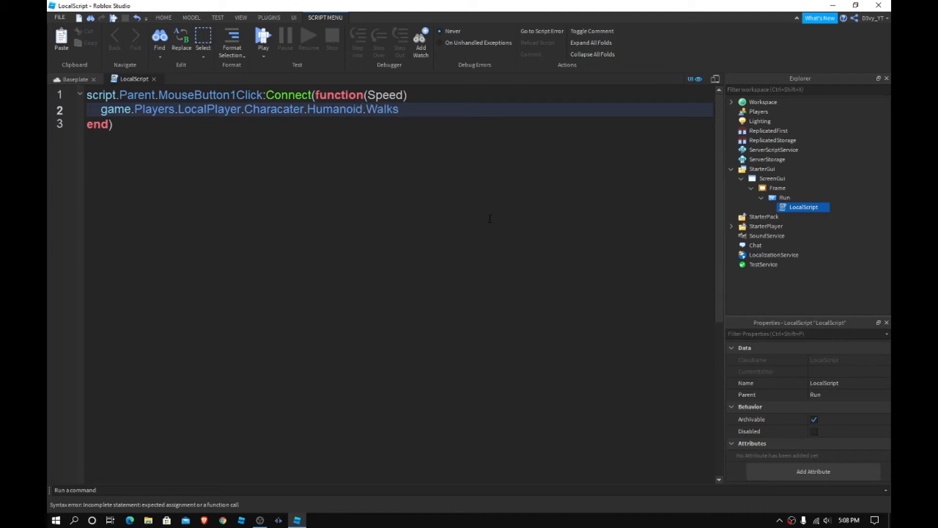
key(Backspace)
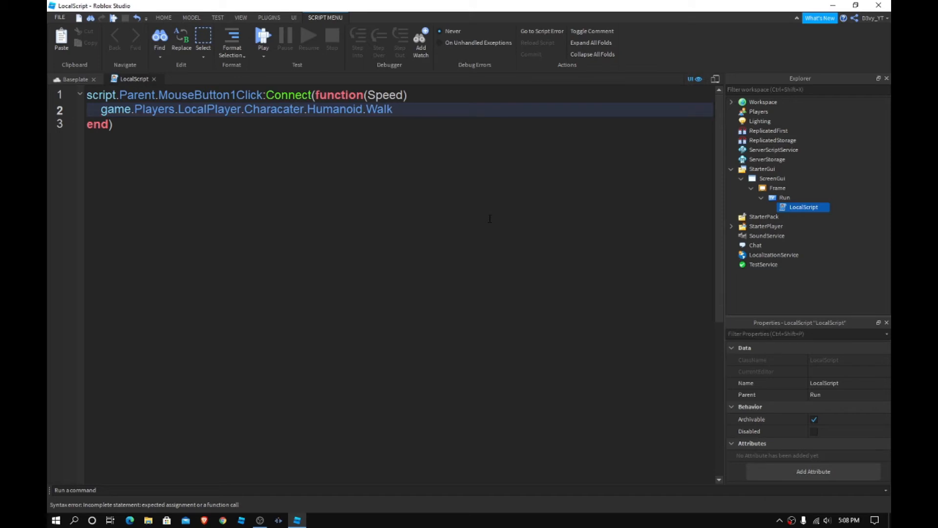
key(Backspace)
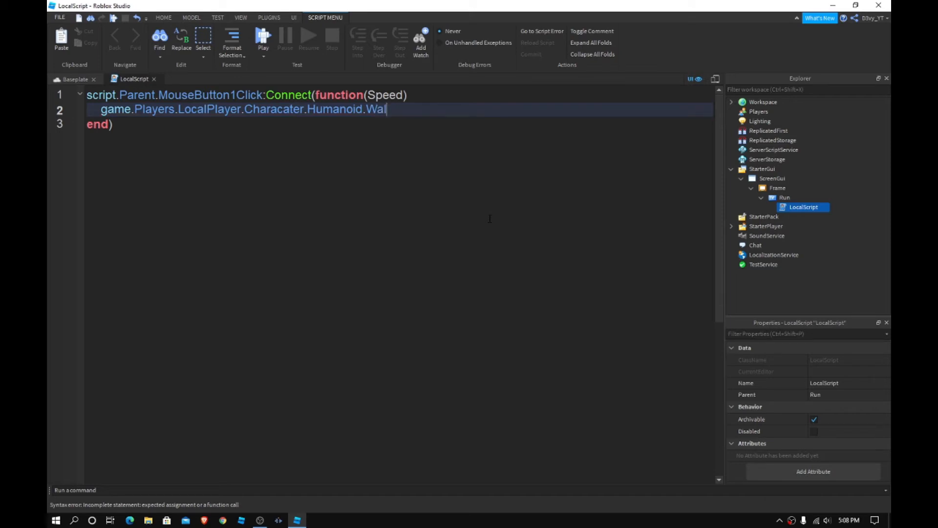
text(kSpeed)
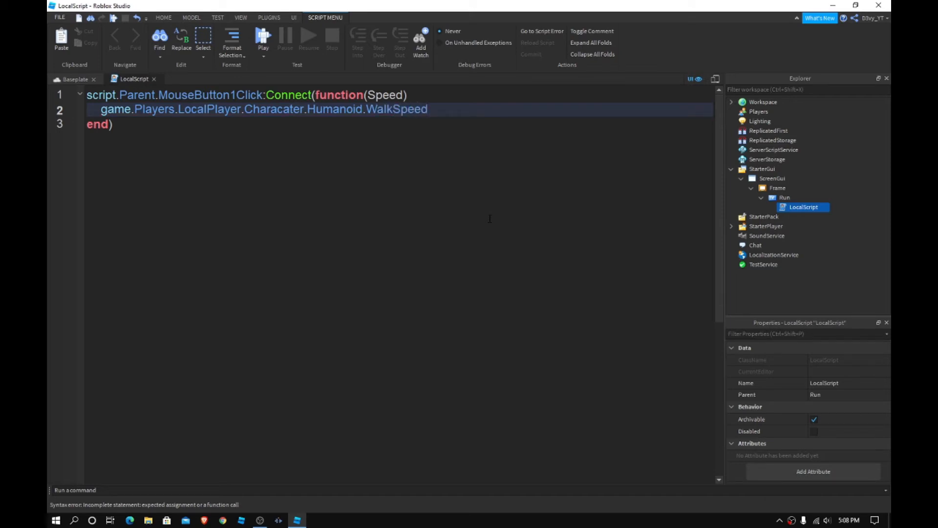
text(=)
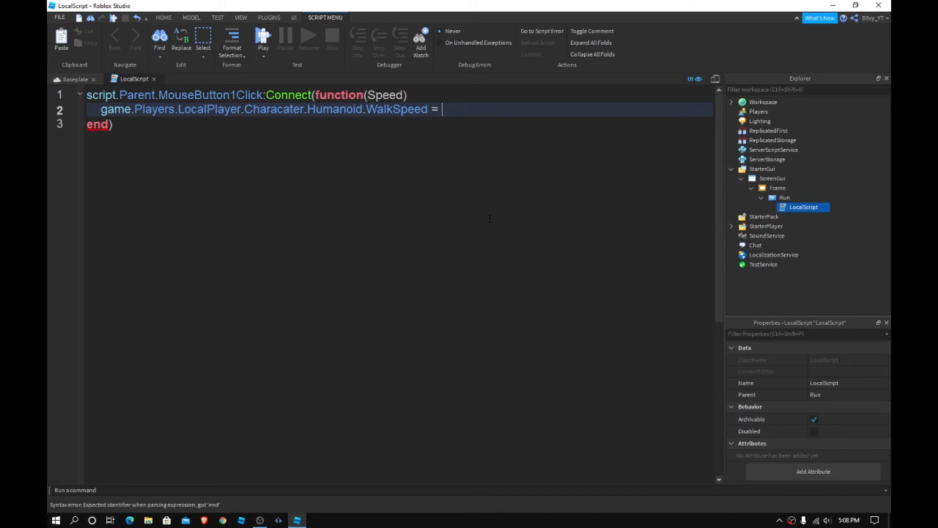
text(22)
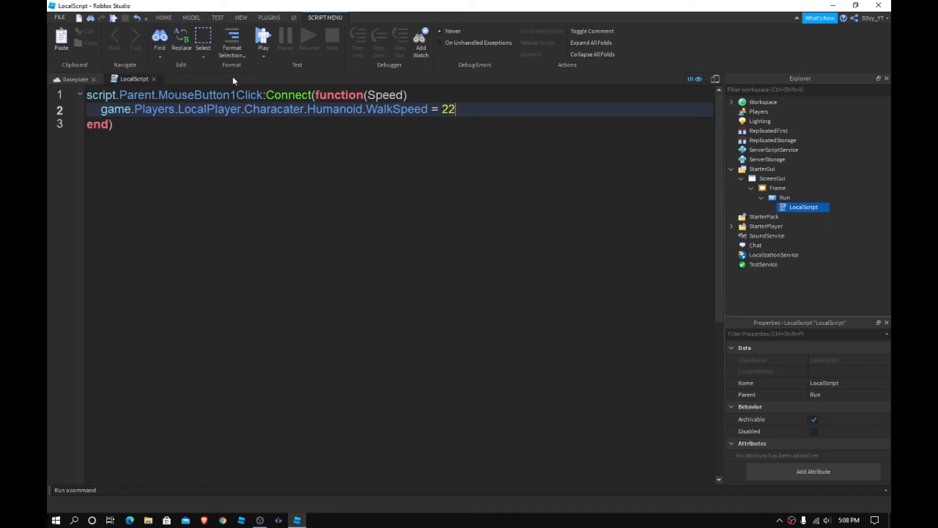
click(71, 78)
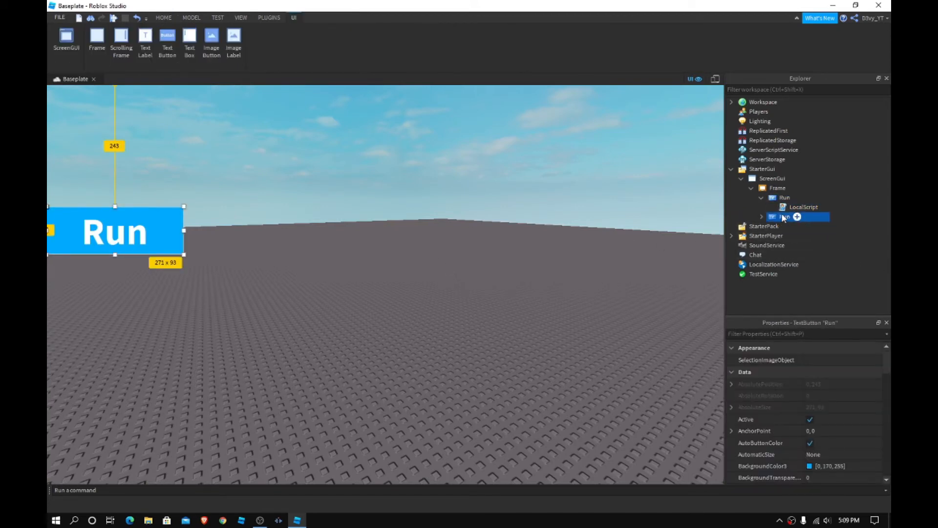
Duplicate Run as a Walk button whose LocalScript sets WalkSpeed to 16.
click(762, 217)
text(Walk)
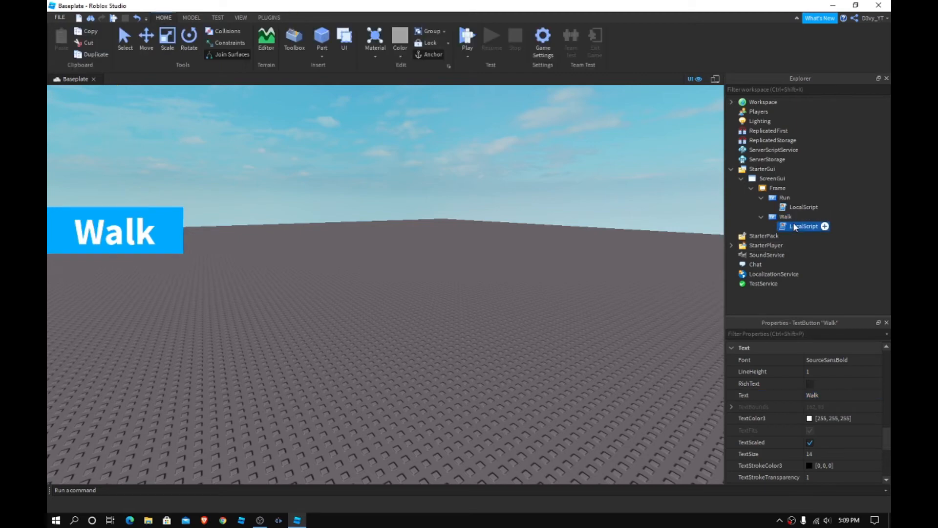
double_click(804, 226)
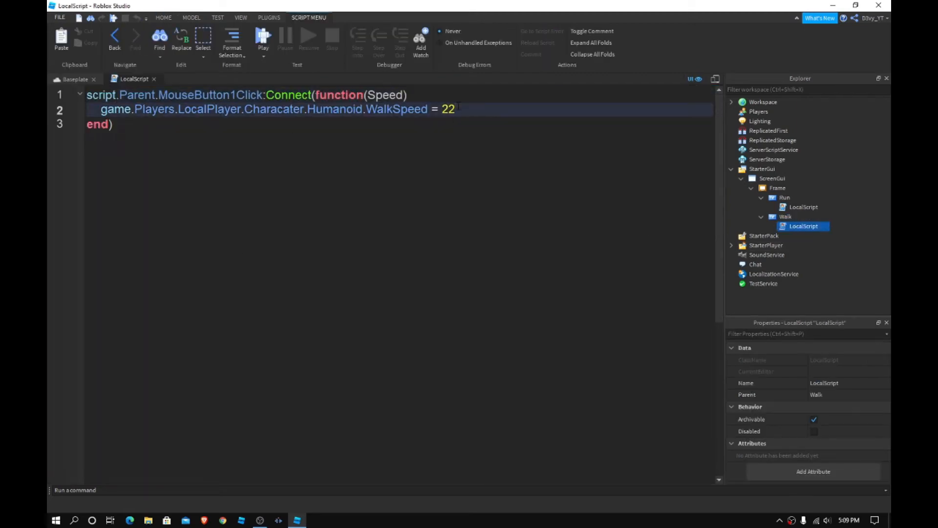
text(16)
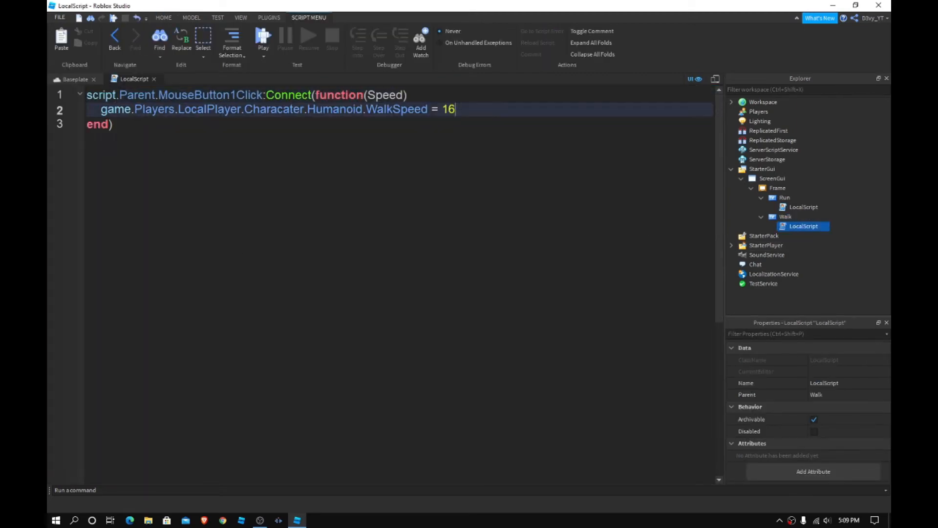
click(74, 78)
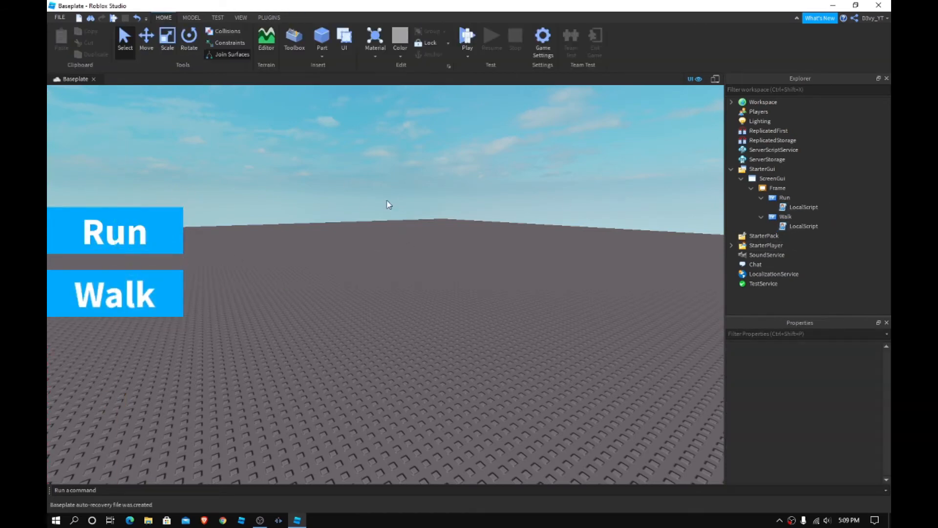
Start a play test and try the Run and Walk buttons with the spawned character.
click(467, 36)
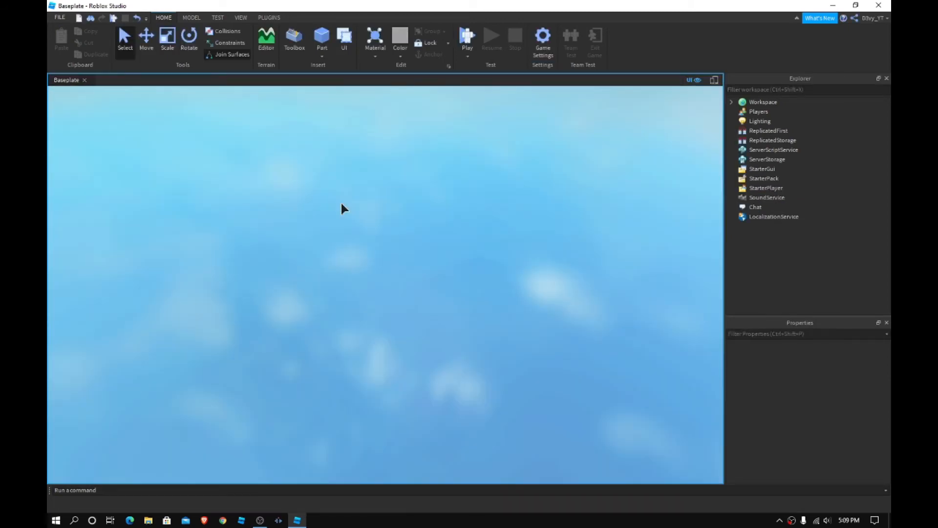
click(467, 39)
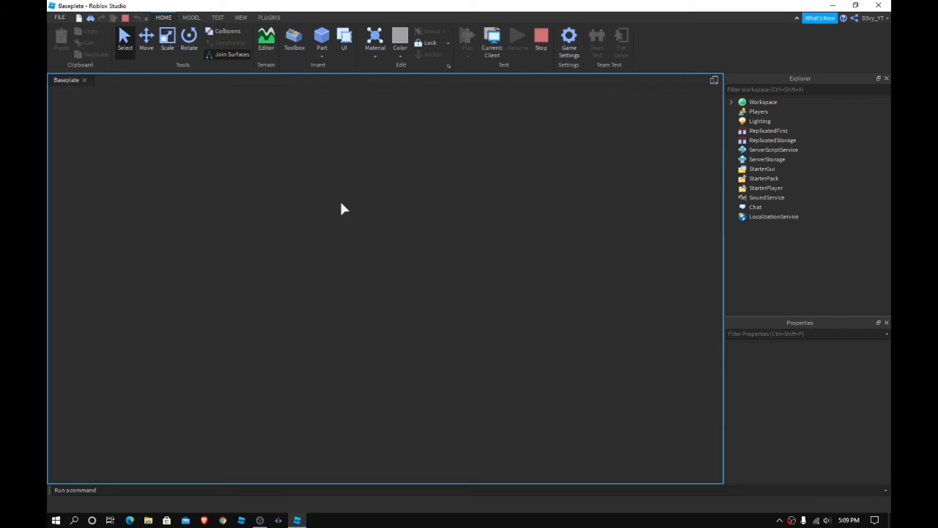
click(467, 36)
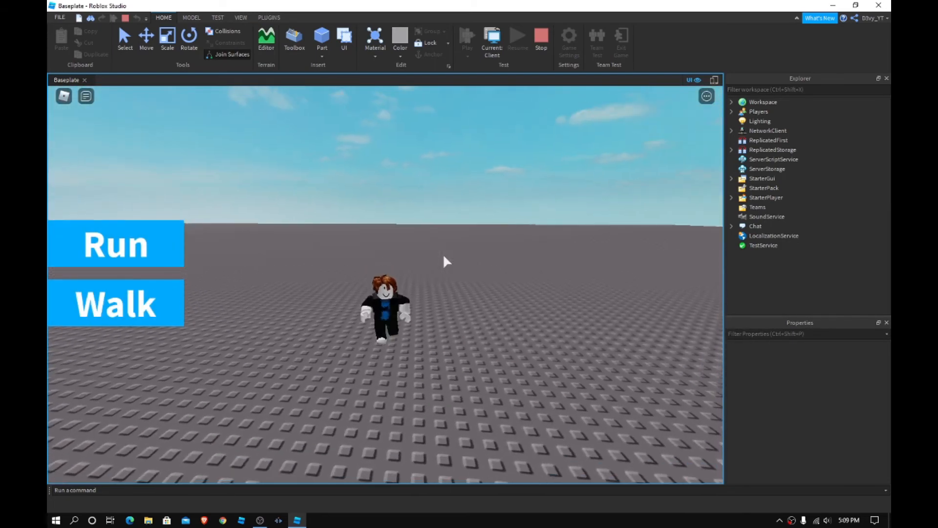
click(117, 244)
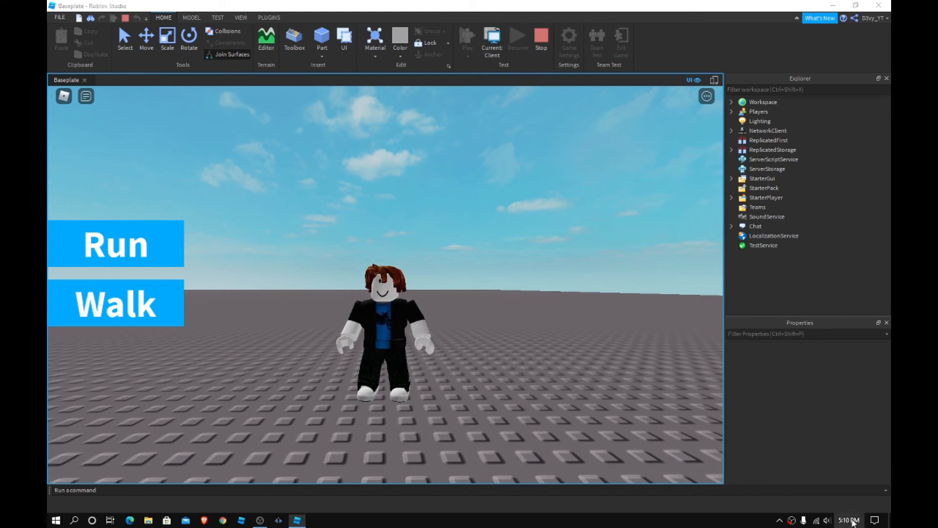
Open the Windows taskbar clock's date and calendar flyout over the play test.
click(848, 520)
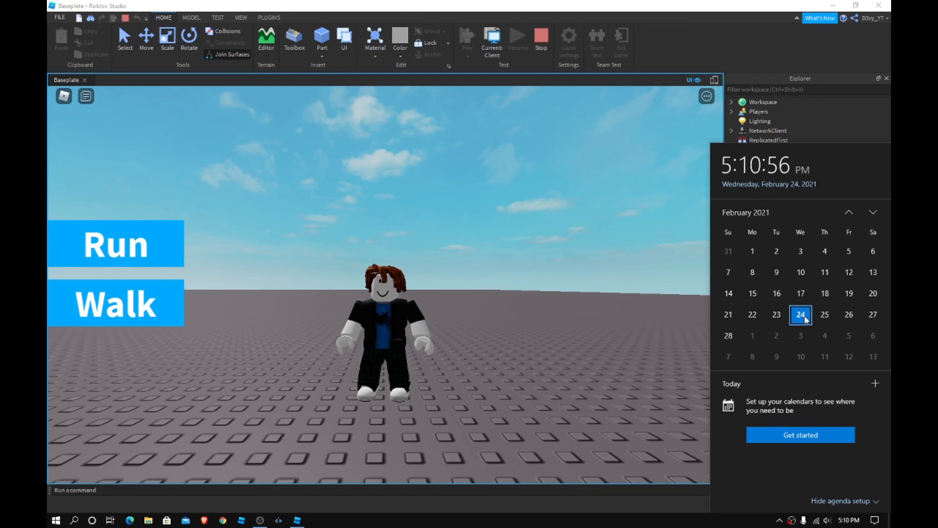
mouse_move(752, 336)
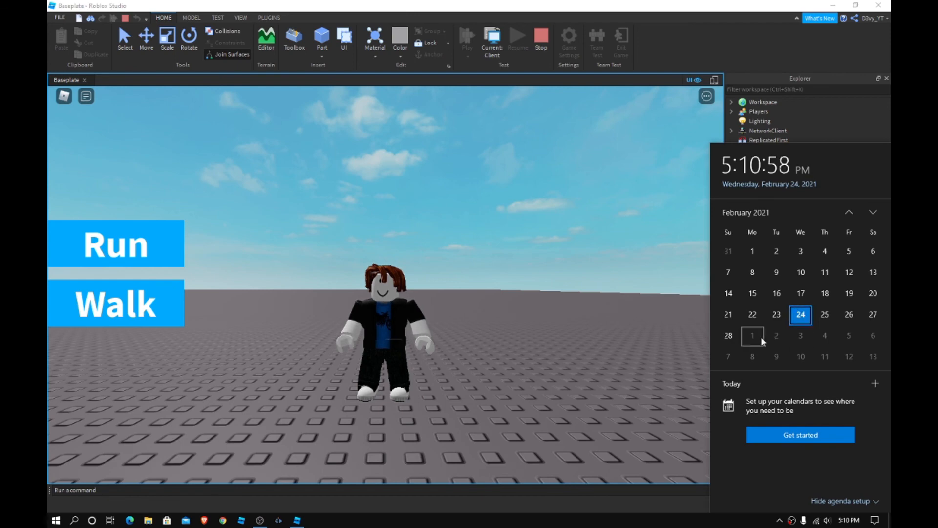